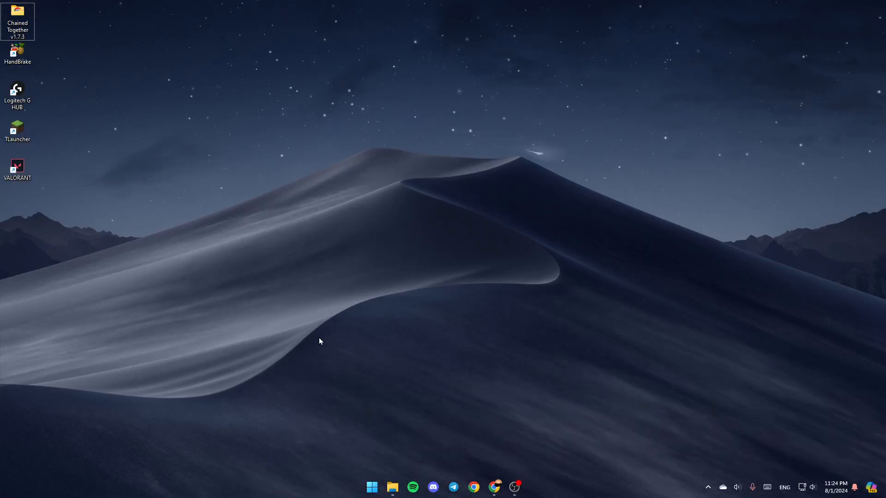
pyautogui.moveTo(431, 360)
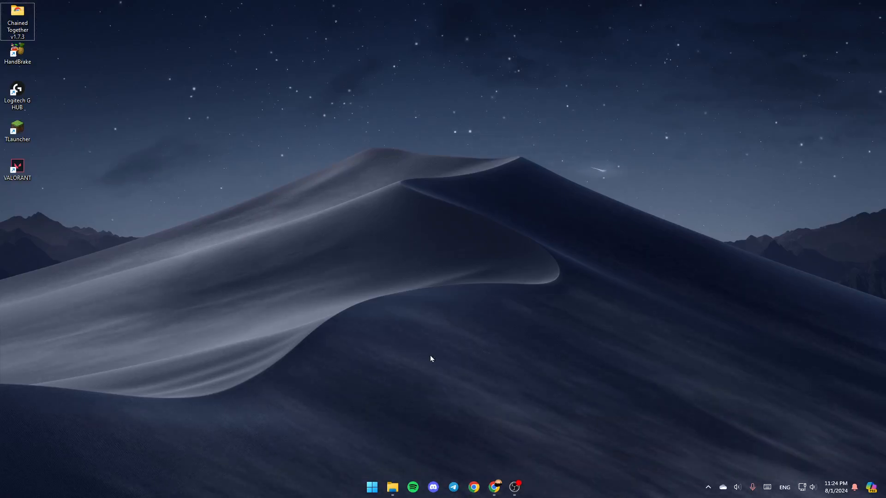
# - Launch File Explorer and show the OneDrive 'chr - Personal' folder with its contents
pyautogui.click(707, 486)
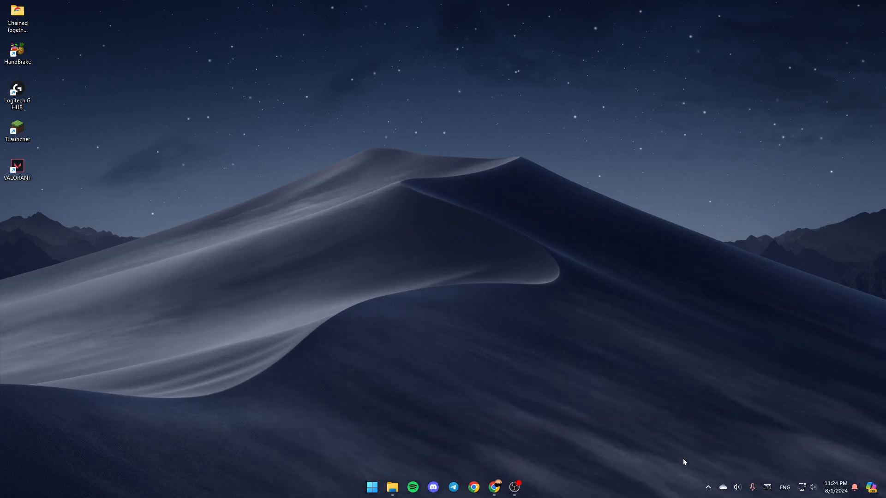
pyautogui.moveTo(609, 281)
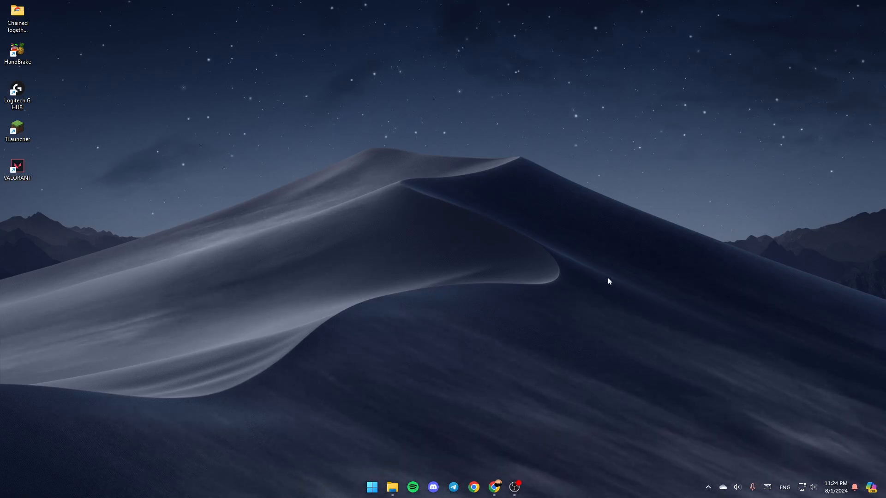
pyautogui.moveTo(360, 212)
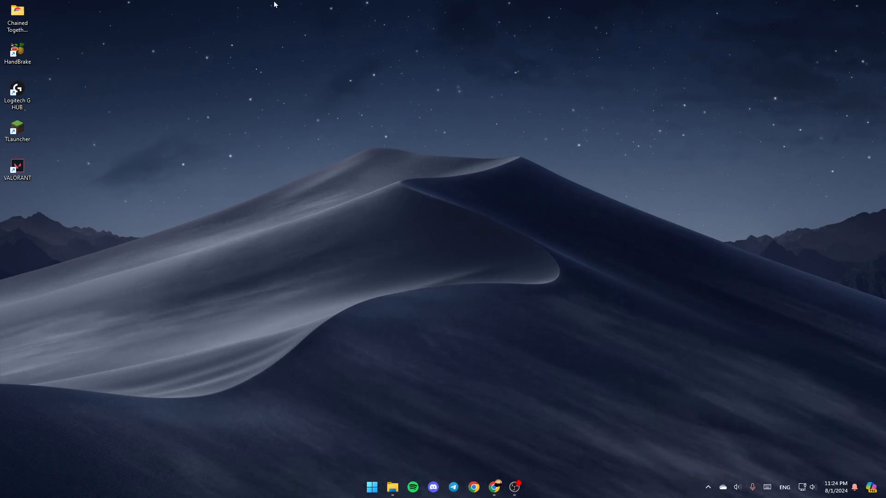
pyautogui.click(371, 486)
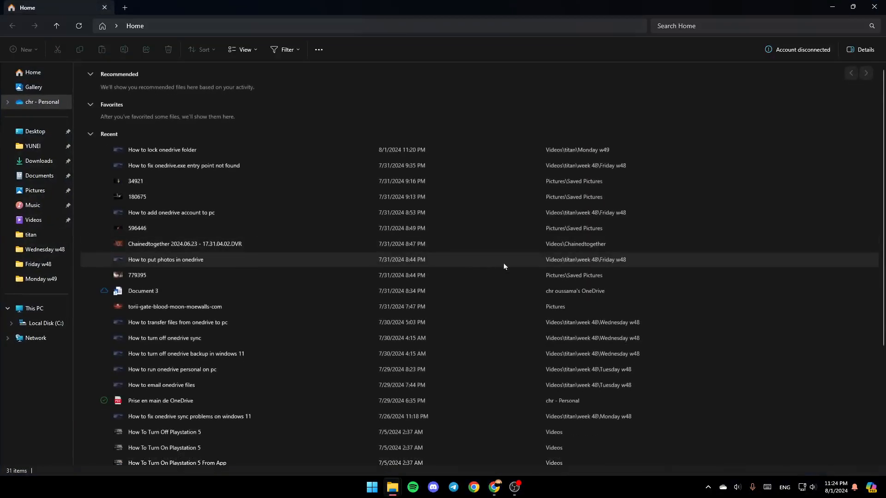
pyautogui.moveTo(33, 220)
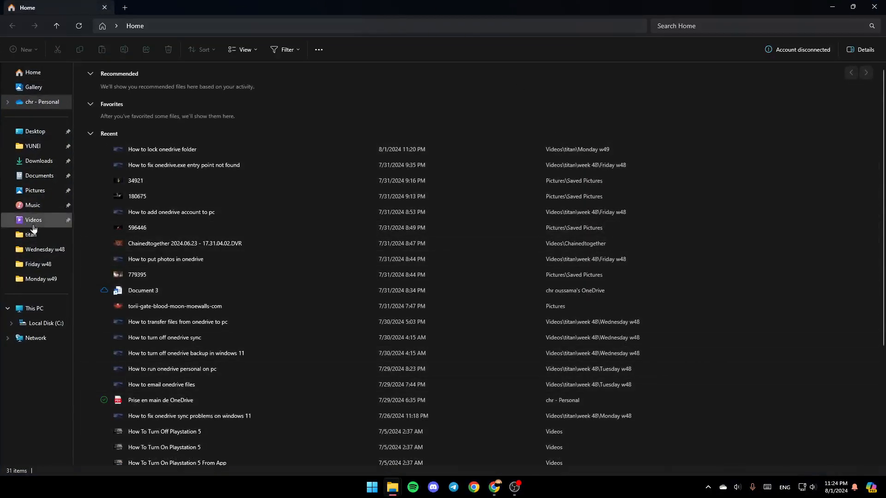
pyautogui.moveTo(32, 122)
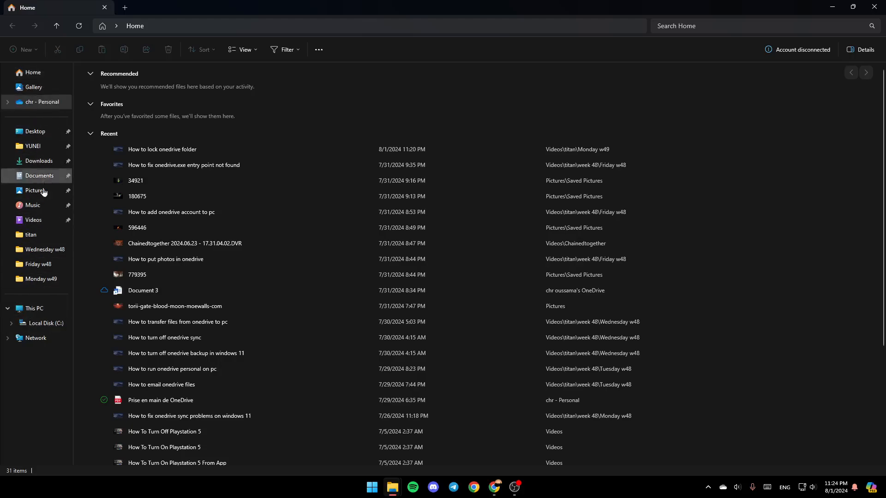
pyautogui.moveTo(279, 75)
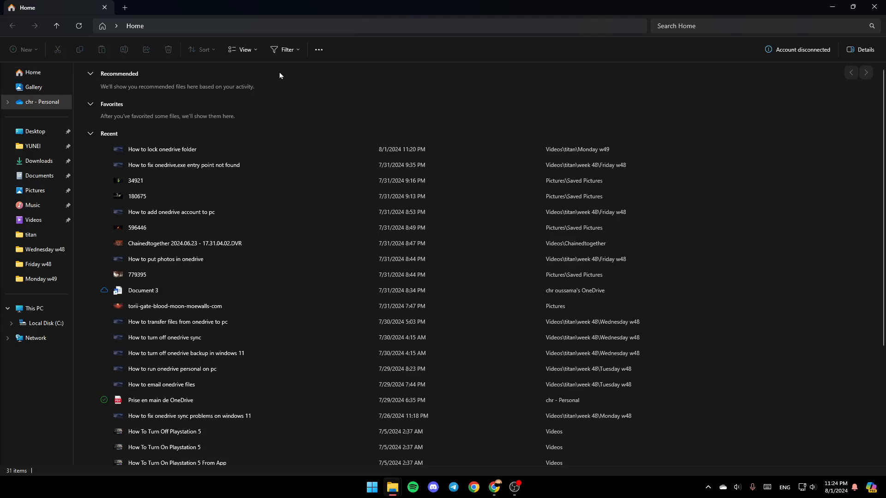
pyautogui.click(43, 102)
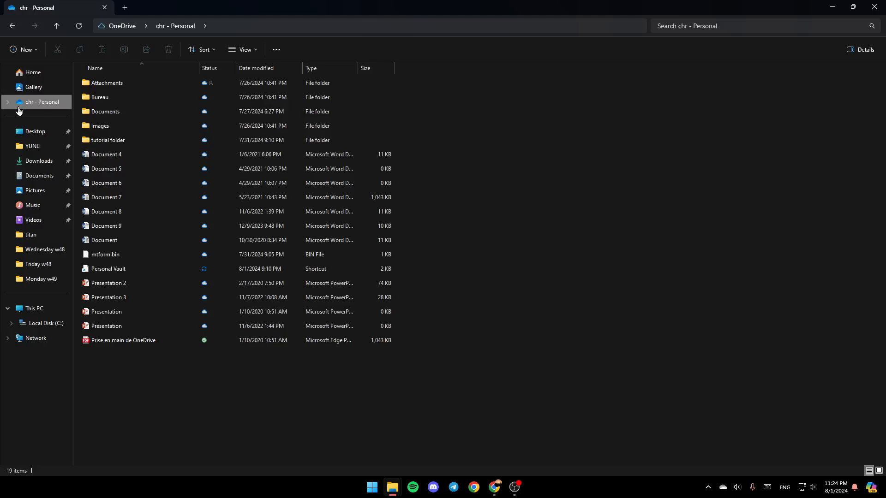
# - View the OneDrive Personal folder online so My files loads in the browser
pyautogui.rightClick(42, 102)
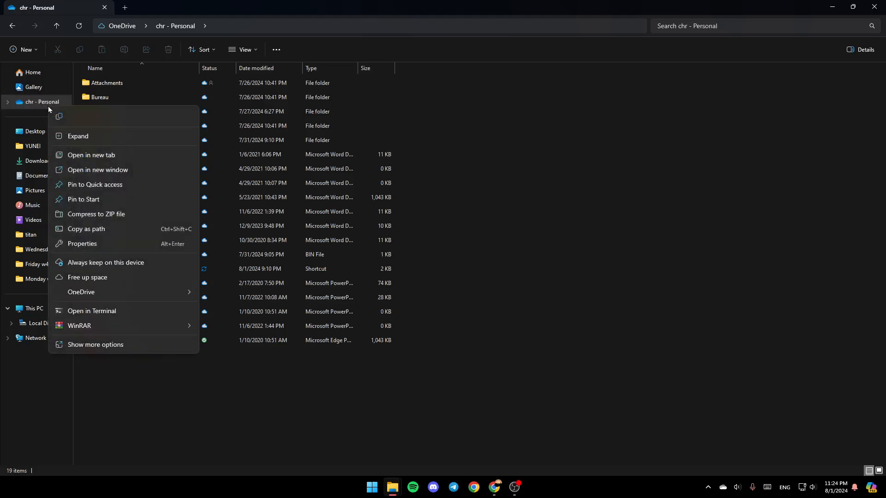
pyautogui.moveTo(83, 334)
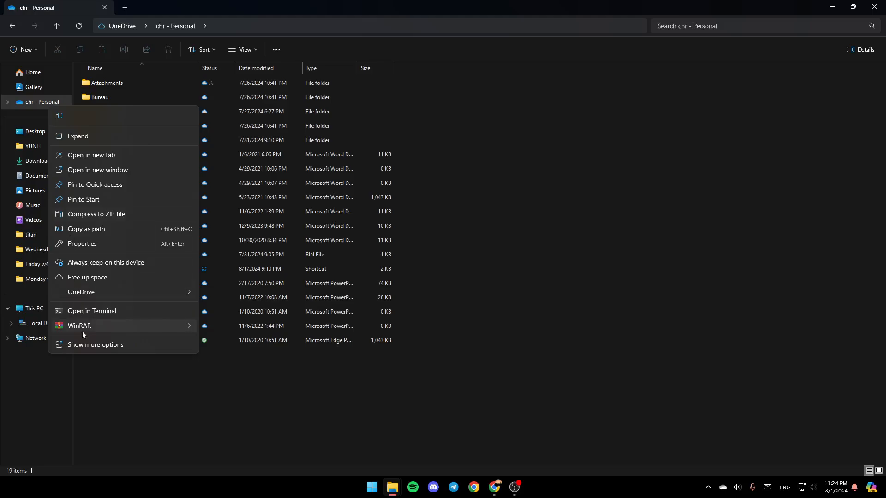
pyautogui.moveTo(91, 155)
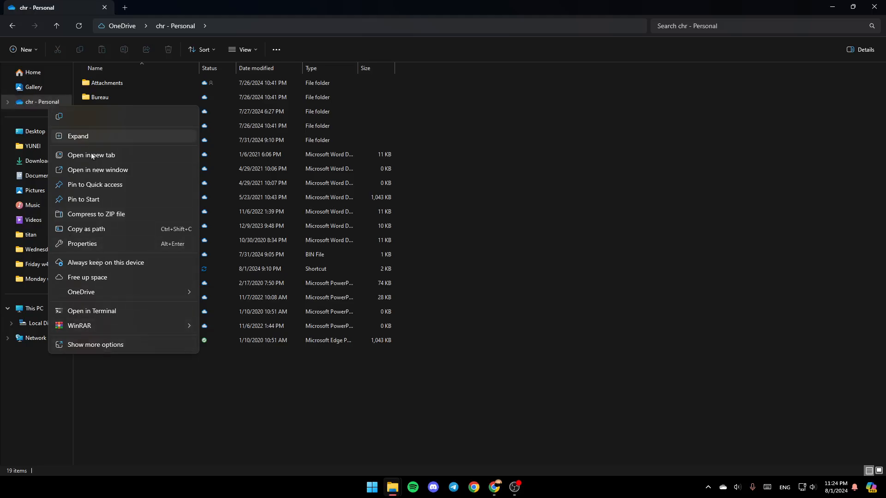
pyautogui.moveTo(89, 155)
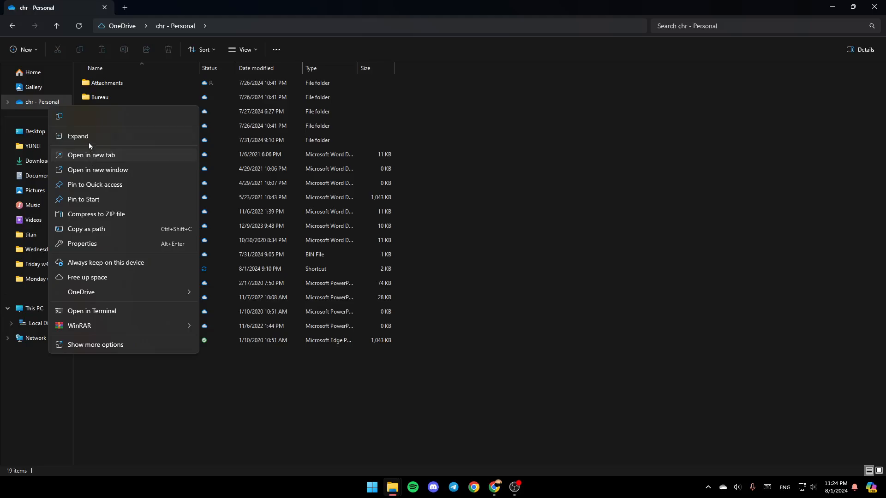
pyautogui.moveTo(106, 136)
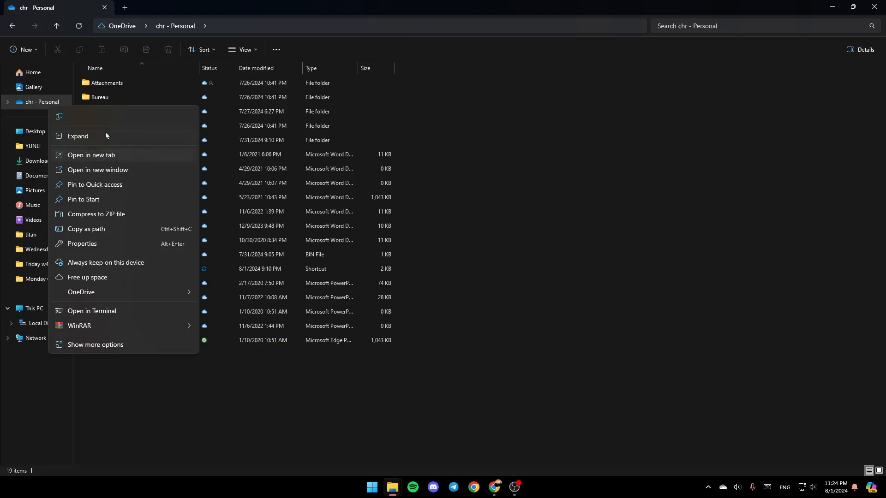
pyautogui.moveTo(111, 270)
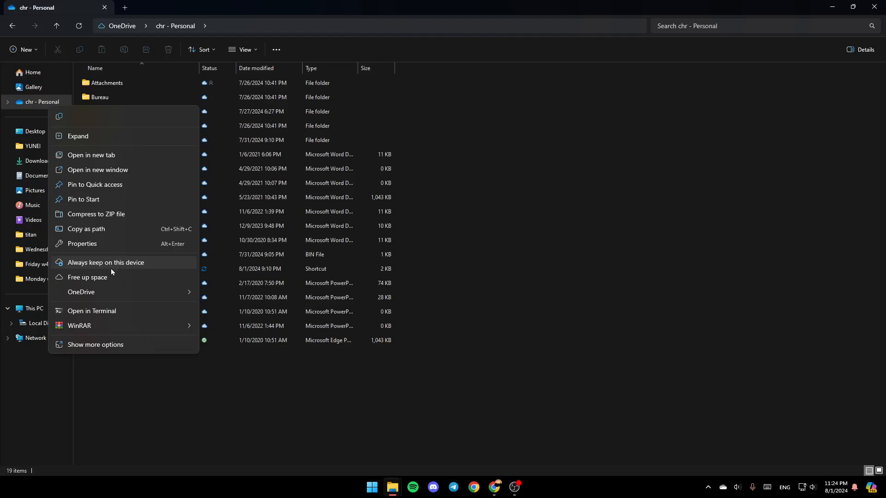
pyautogui.moveTo(116, 292)
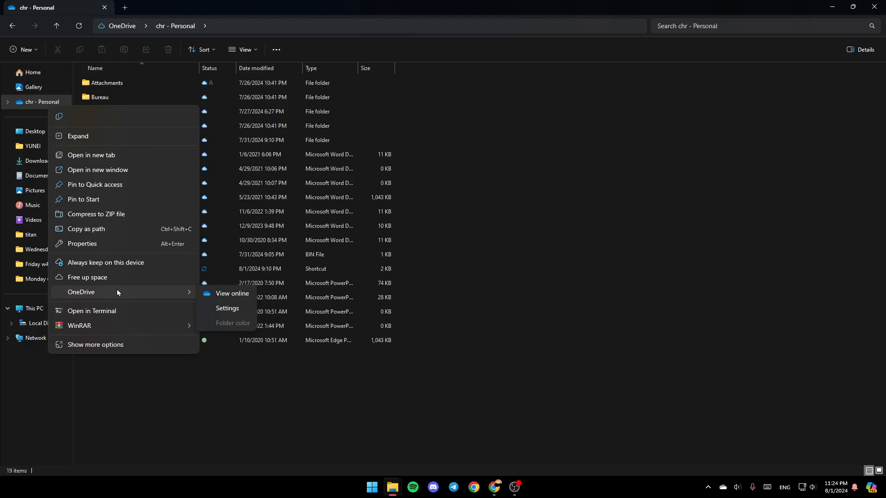
pyautogui.moveTo(210, 294)
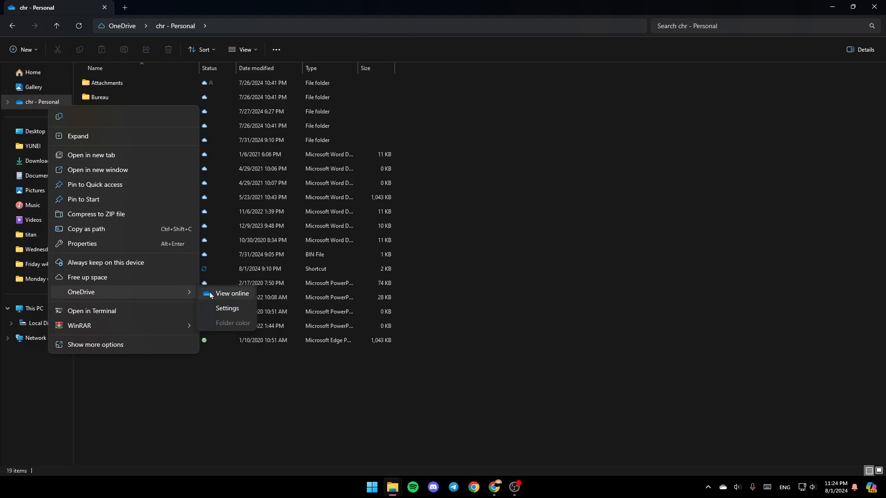
pyautogui.moveTo(220, 299)
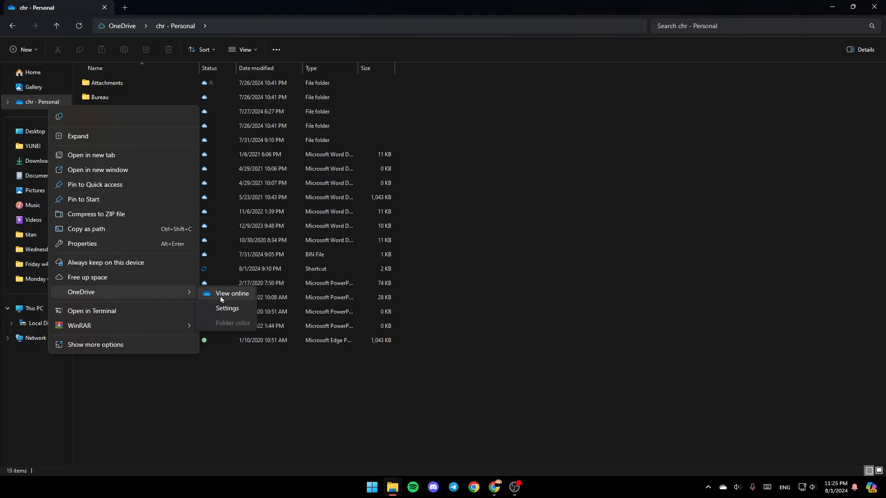
pyautogui.moveTo(225, 325)
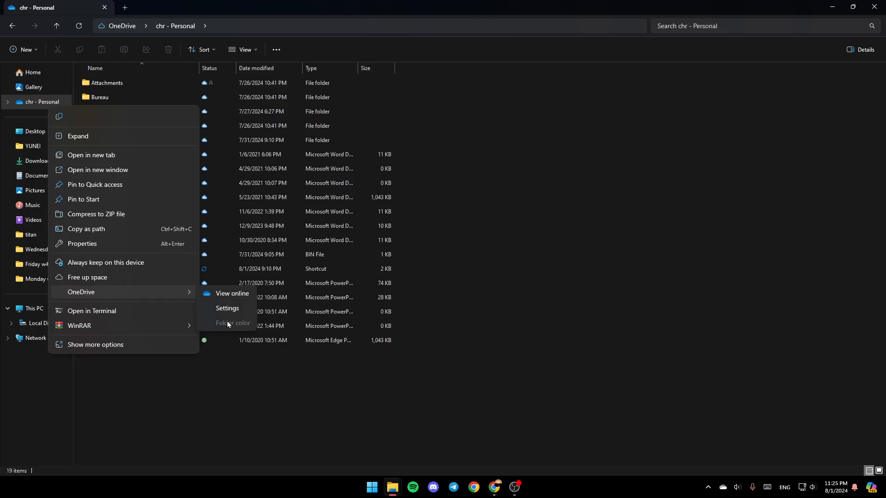
pyautogui.moveTo(226, 301)
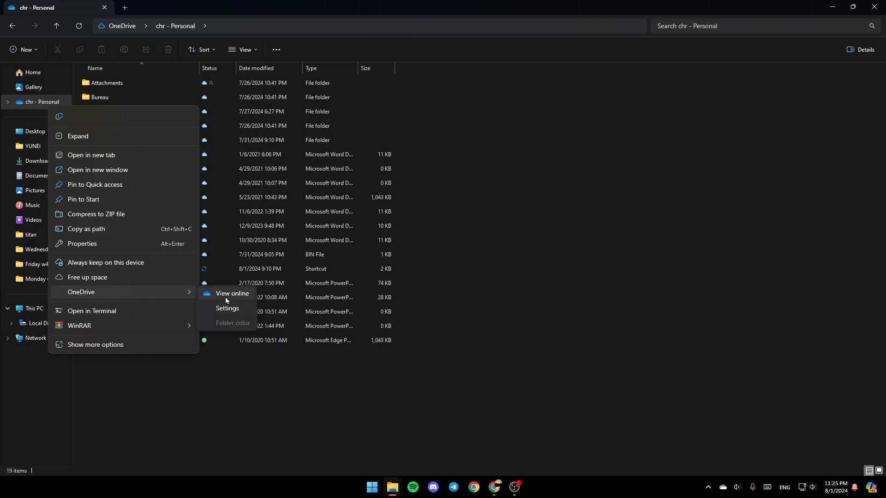
pyautogui.click(232, 293)
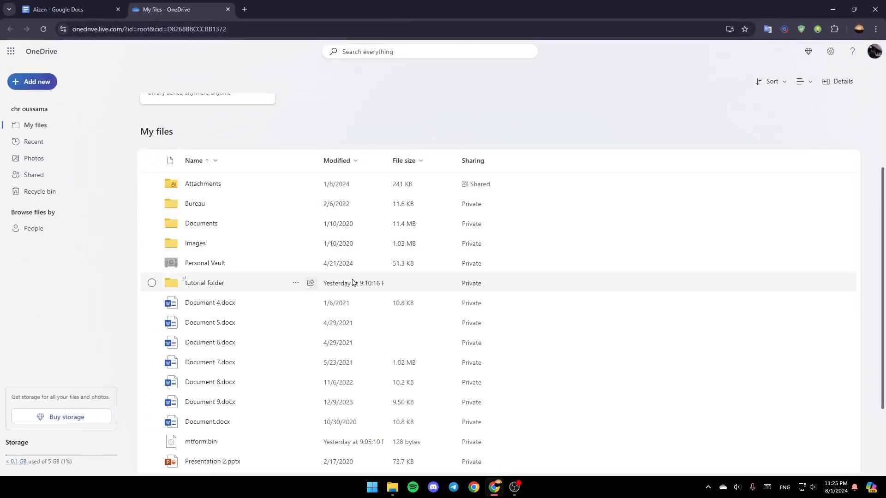
pyautogui.moveTo(753, 176)
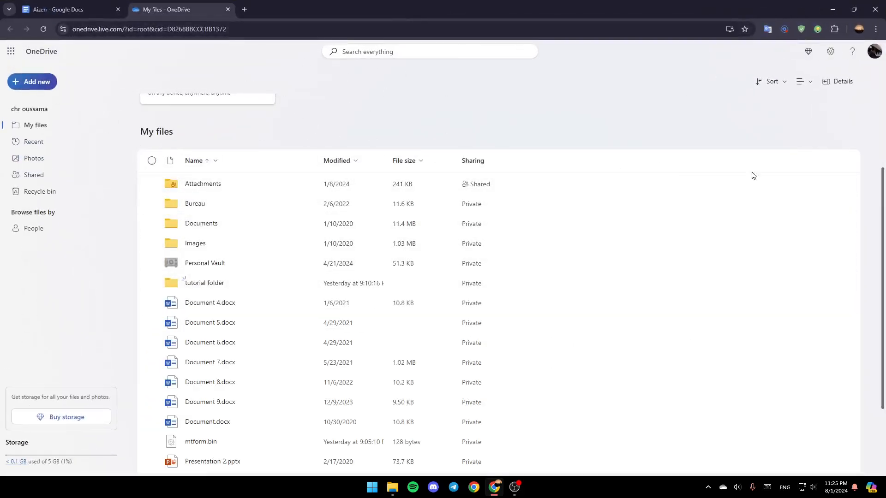
# - Bring up the Add new menu with folder, upload and document options in My files
pyautogui.scroll(3)
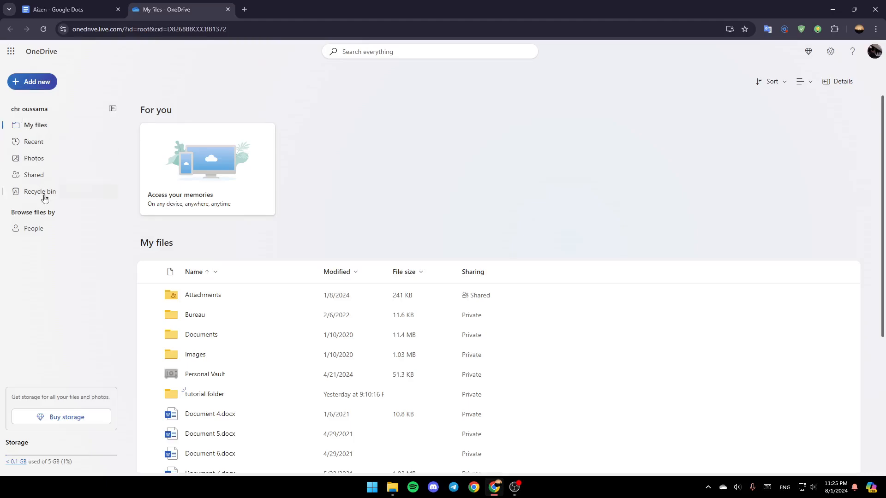
pyautogui.moveTo(259, 140)
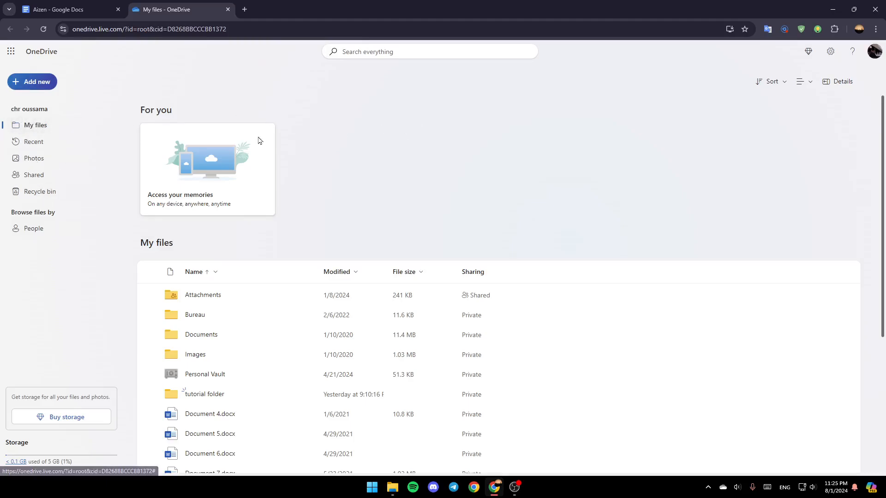
pyautogui.moveTo(214, 184)
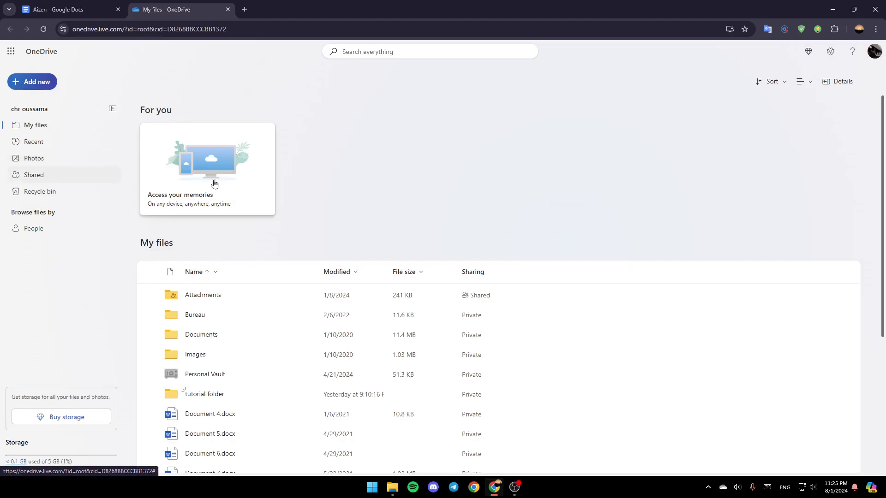
pyautogui.moveTo(77, 206)
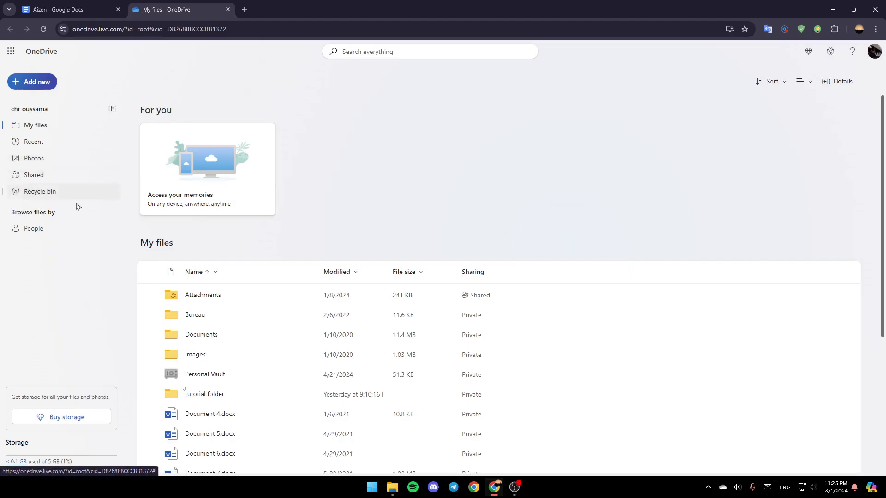
pyautogui.moveTo(219, 241)
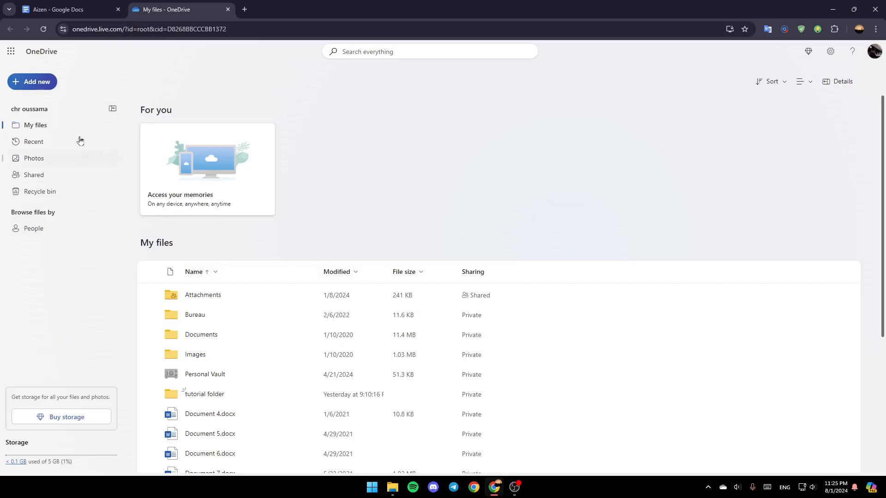
pyautogui.click(32, 81)
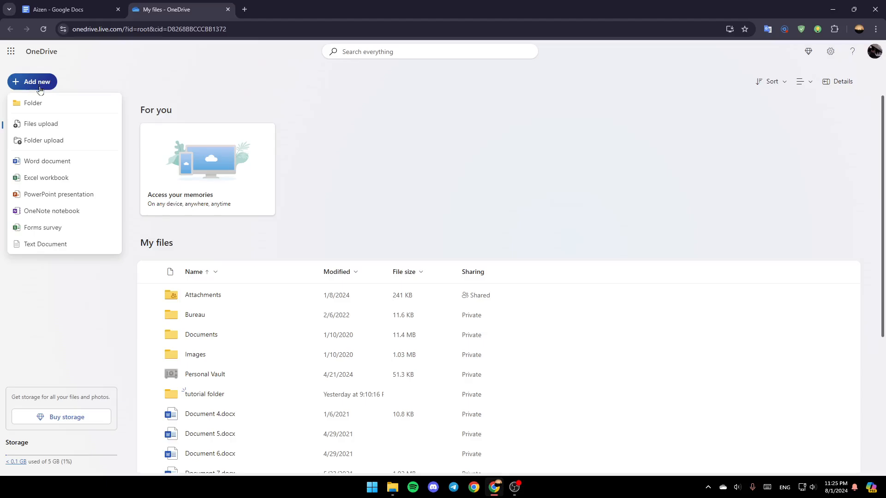
pyautogui.moveTo(55, 117)
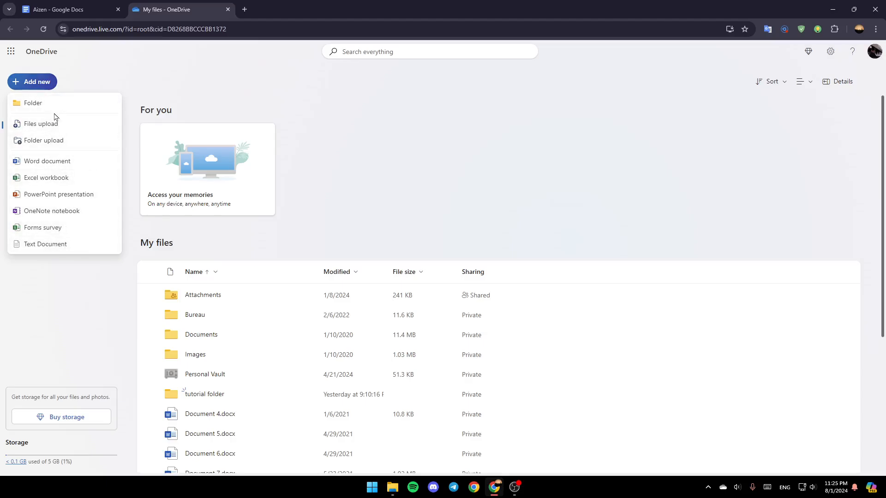
pyautogui.moveTo(41, 123)
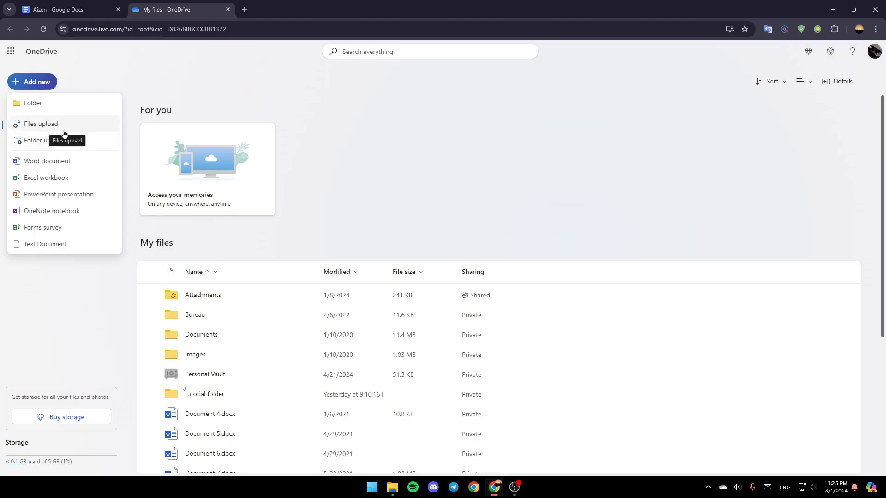
pyautogui.moveTo(65, 211)
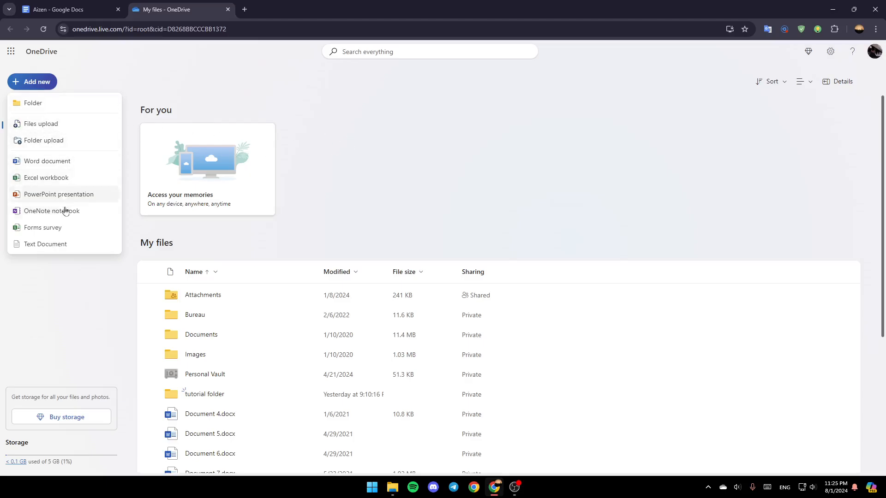
# - Choose Folder upload to get the system folder picker dialog
pyautogui.click(41, 124)
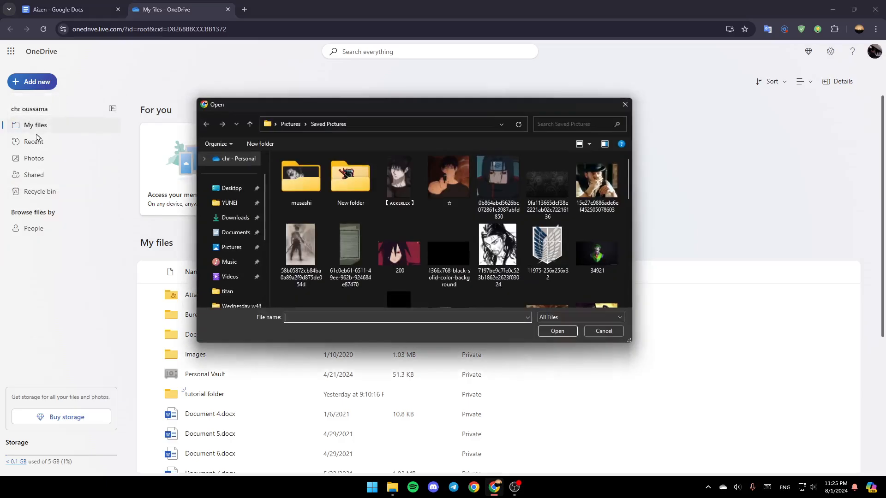
# - Select the Monday w41 folder from Downloads and upload it to My files
pyautogui.click(603, 331)
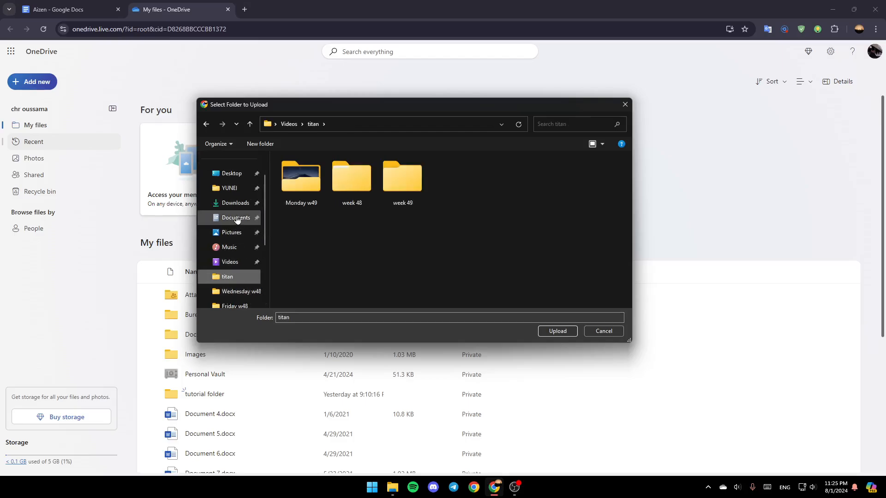
pyautogui.click(236, 202)
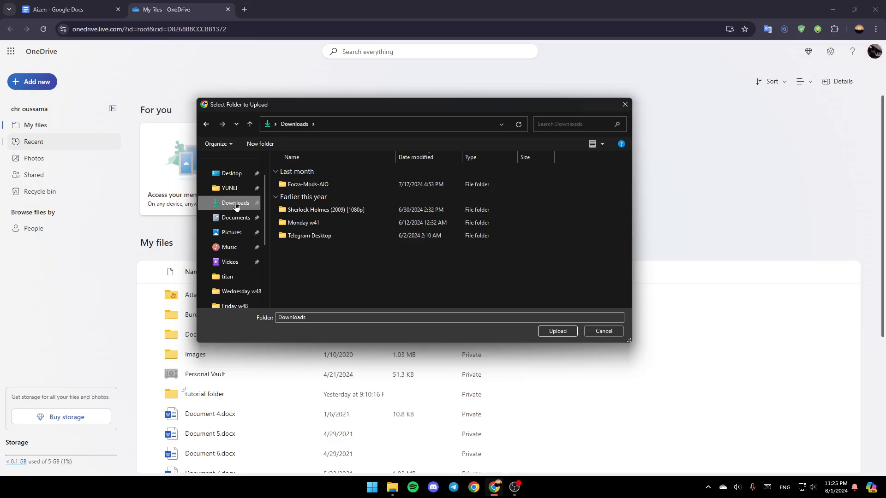
pyautogui.click(302, 222)
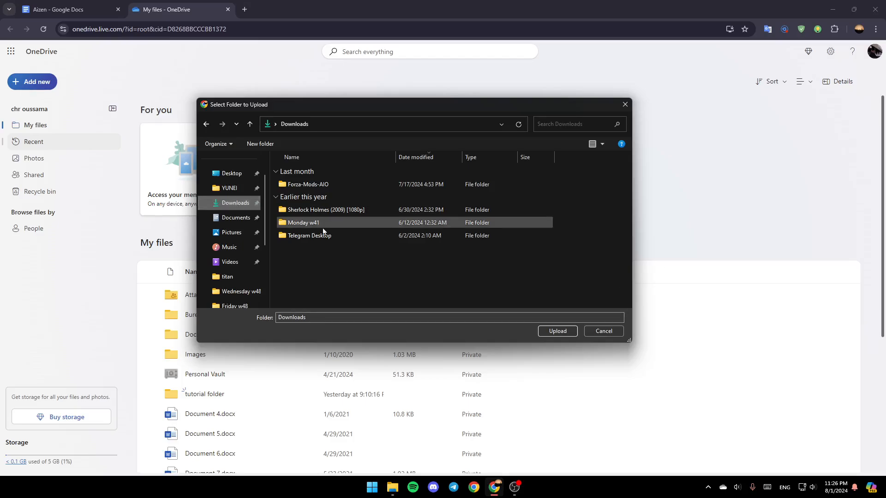
pyautogui.click(557, 331)
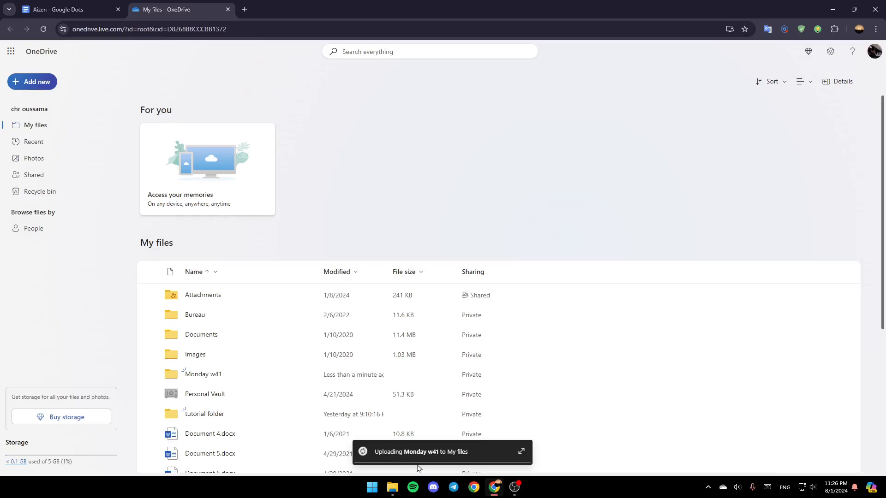
pyautogui.moveTo(405, 460)
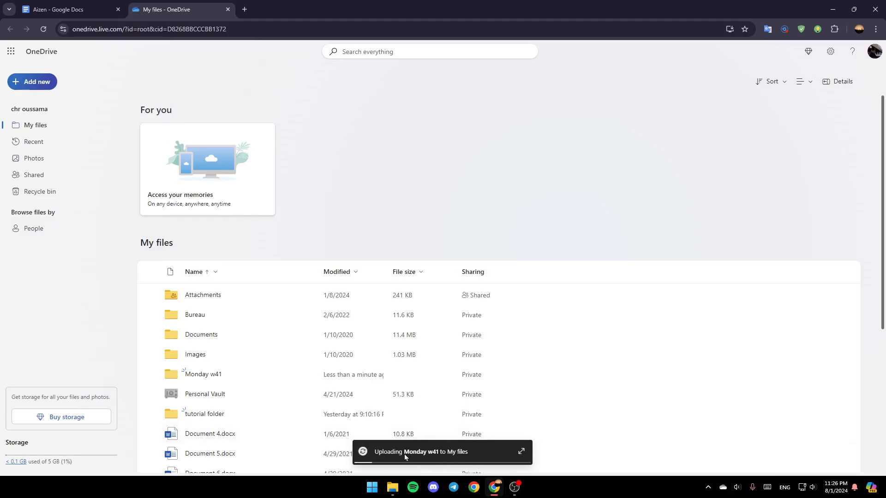
pyautogui.moveTo(453, 460)
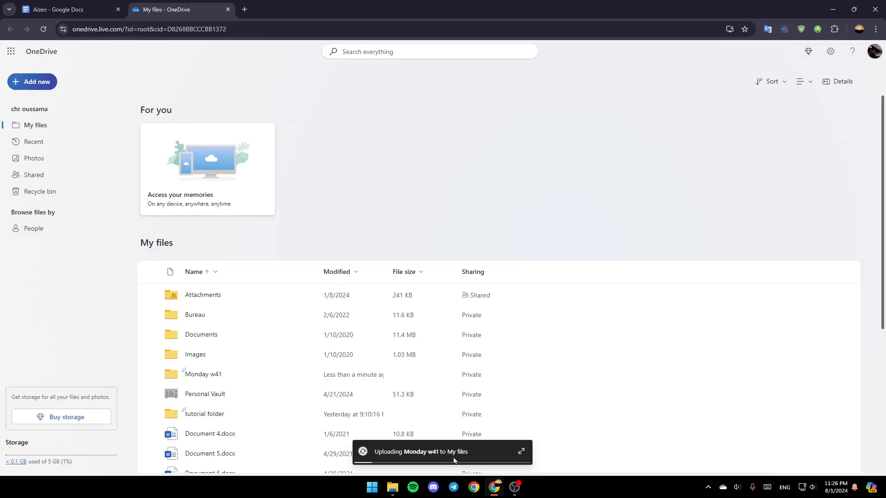
pyautogui.moveTo(506, 413)
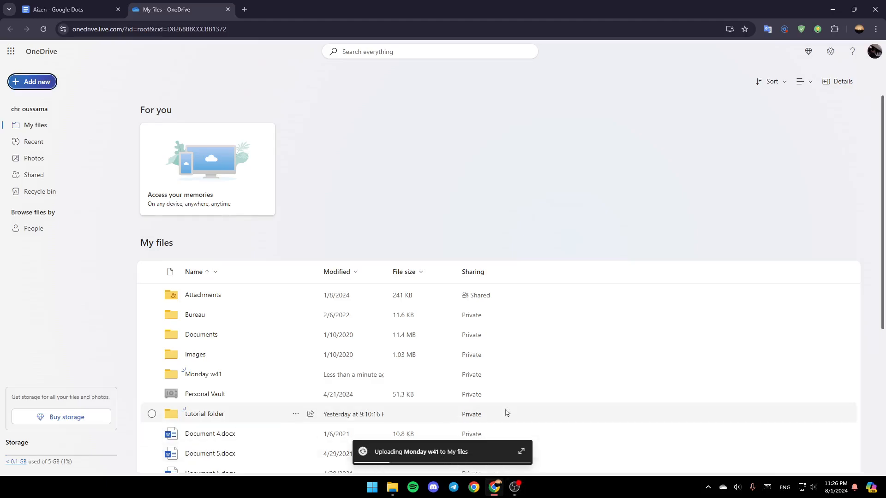
# - Expand the upload toast into the Progress panel showing Monday w41 items uploading
pyautogui.click(520, 451)
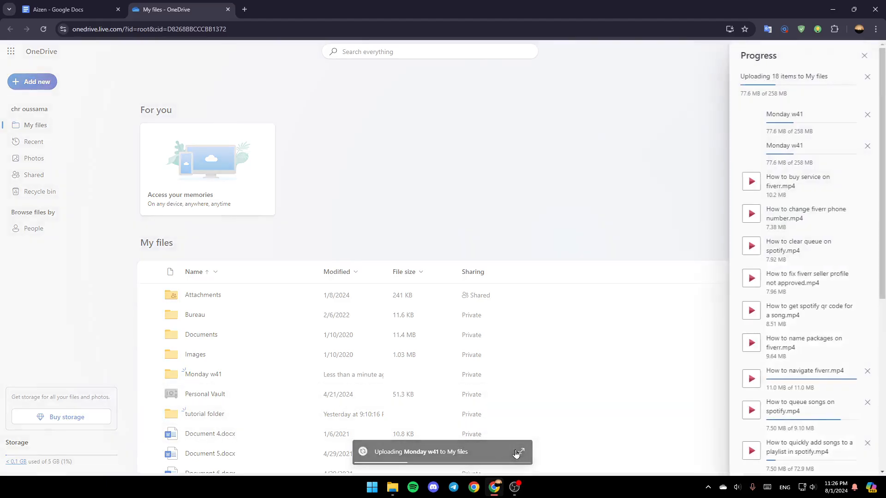